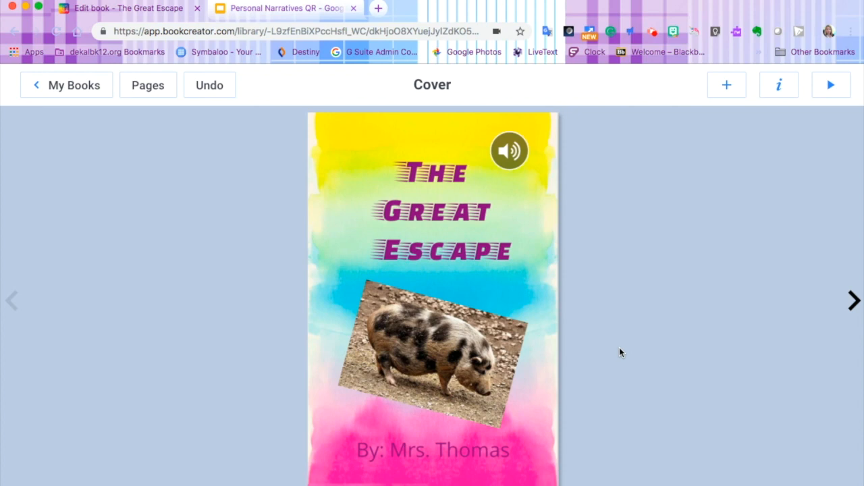
pyautogui.moveTo(510, 286)
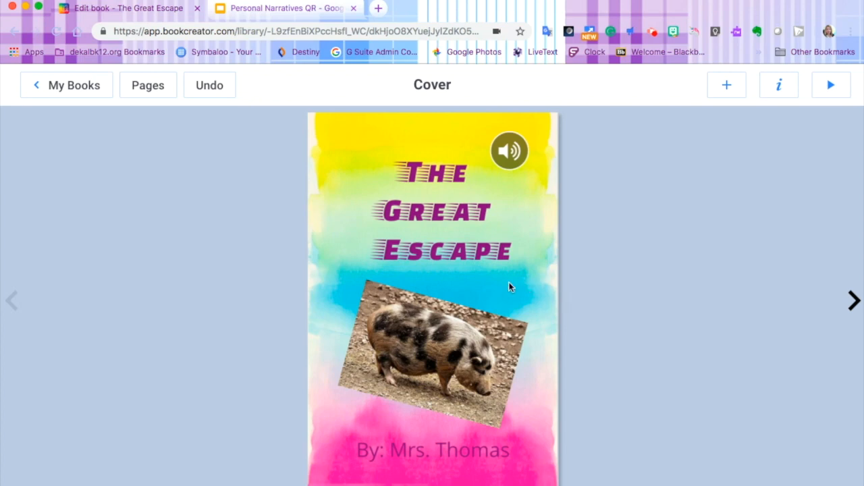
pyautogui.moveTo(67, 85)
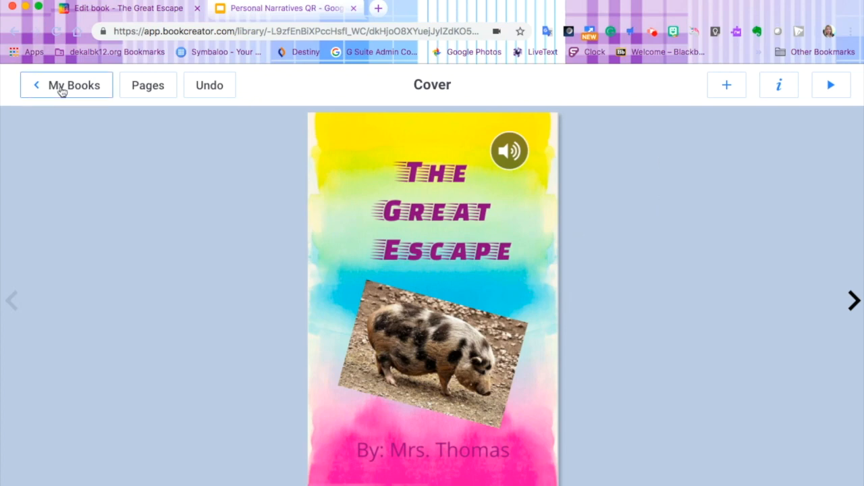
# From My Books, start publishing 'The Great Escape' online via its share options
pyautogui.click(64, 85)
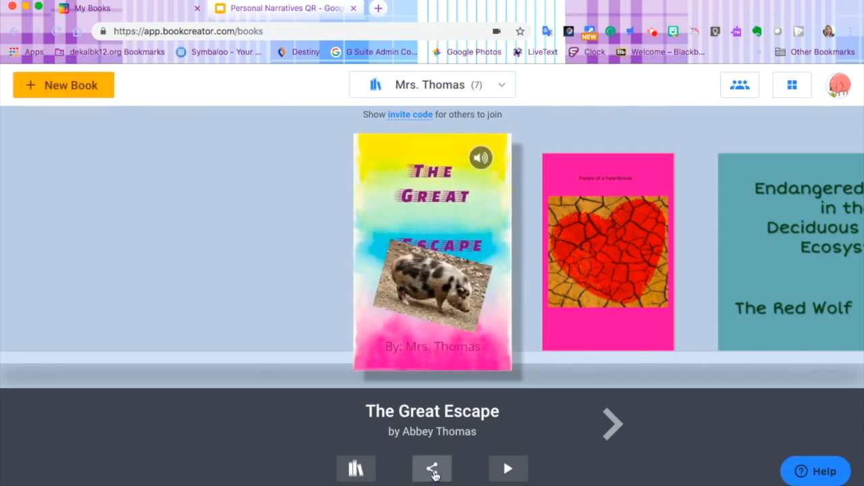
pyautogui.click(432, 469)
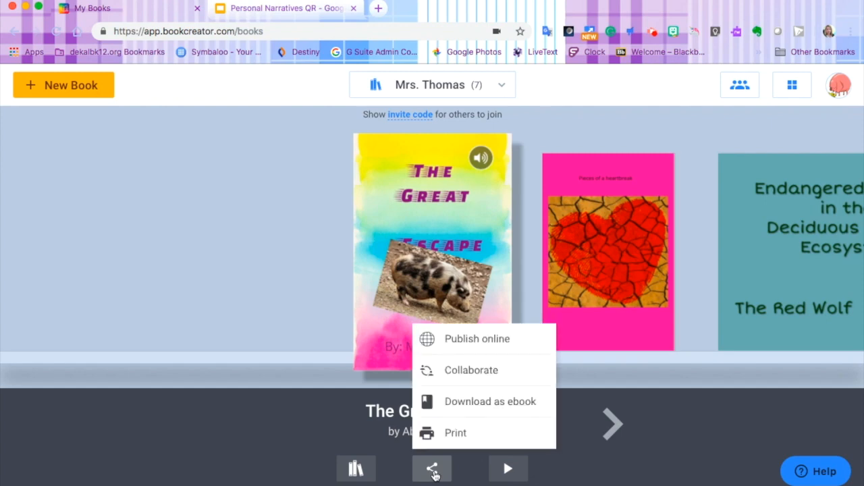
pyautogui.moveTo(478, 339)
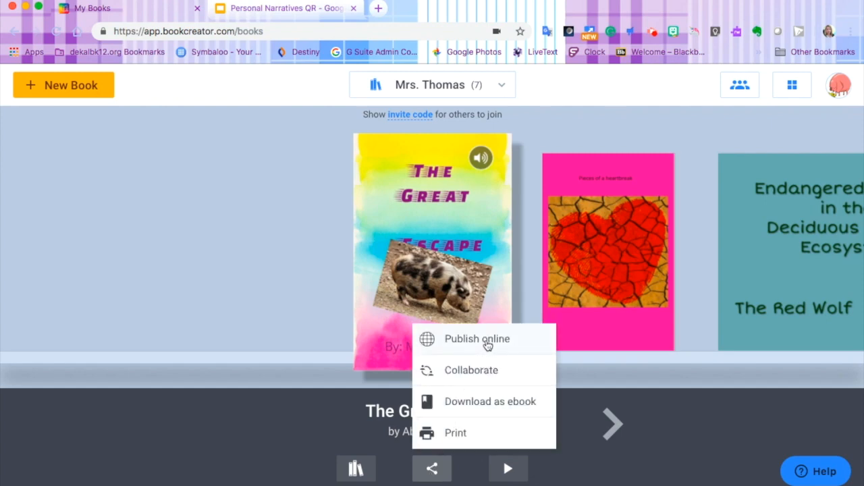
pyautogui.click(476, 339)
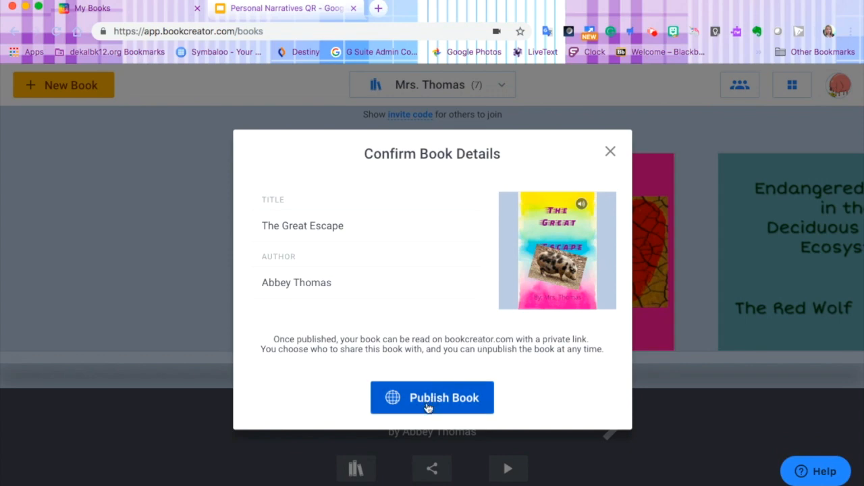
# Confirm publishing 'The Great Escape' so its public share link becomes available
pyautogui.click(432, 397)
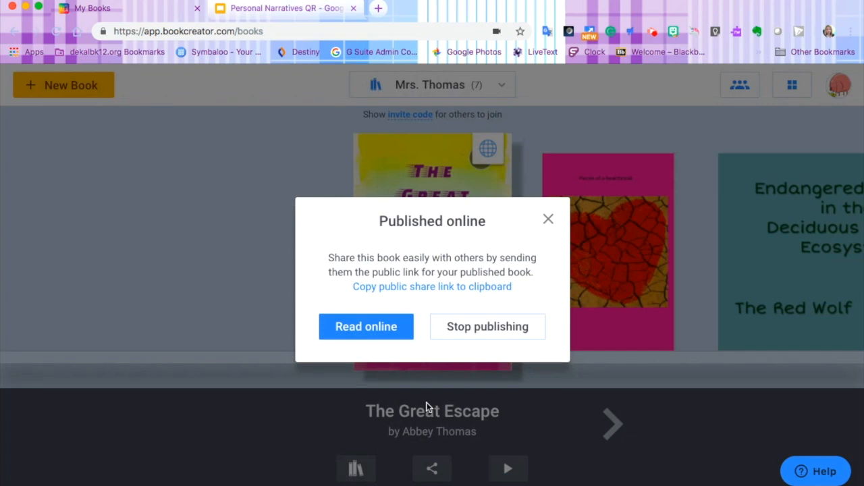
pyautogui.moveTo(432, 287)
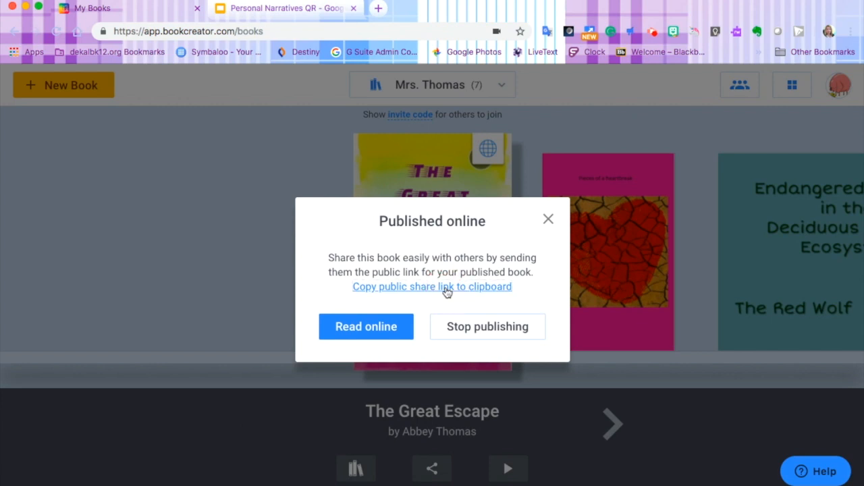
pyautogui.moveTo(664, 40)
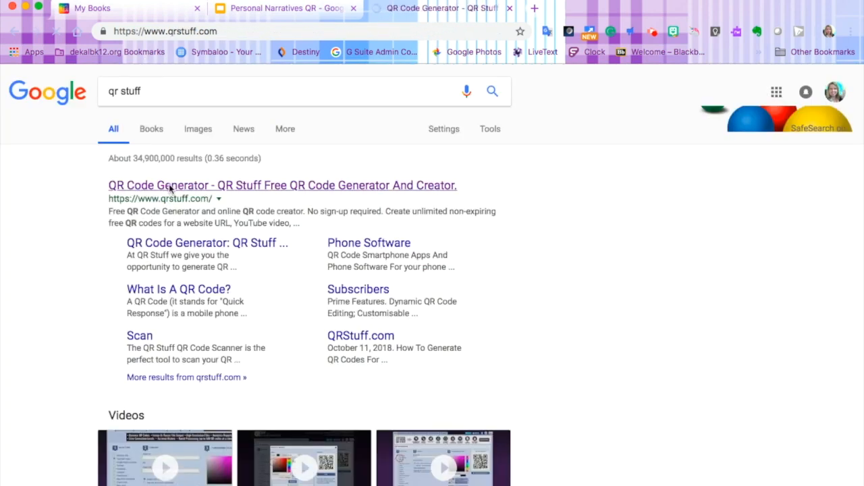
# Go to the QR Stuff generator from the Google results to make a QR code for the book link
pyautogui.click(281, 185)
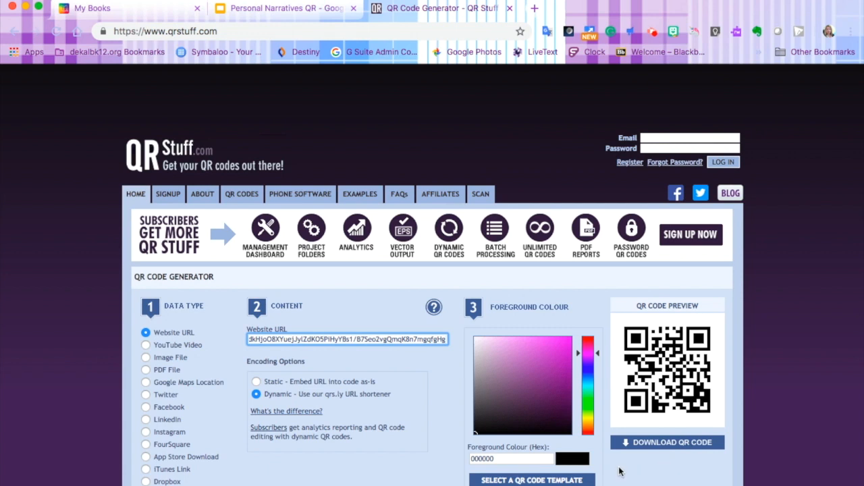
pyautogui.moveTo(665, 387)
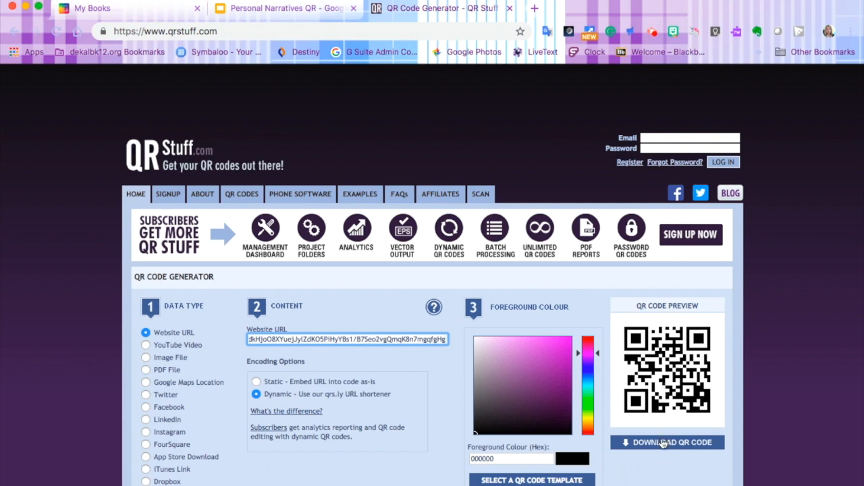
# Download the QR code image, dismiss the subscriber offer for good, and switch to the Personal Narratives QR slides
pyautogui.click(667, 443)
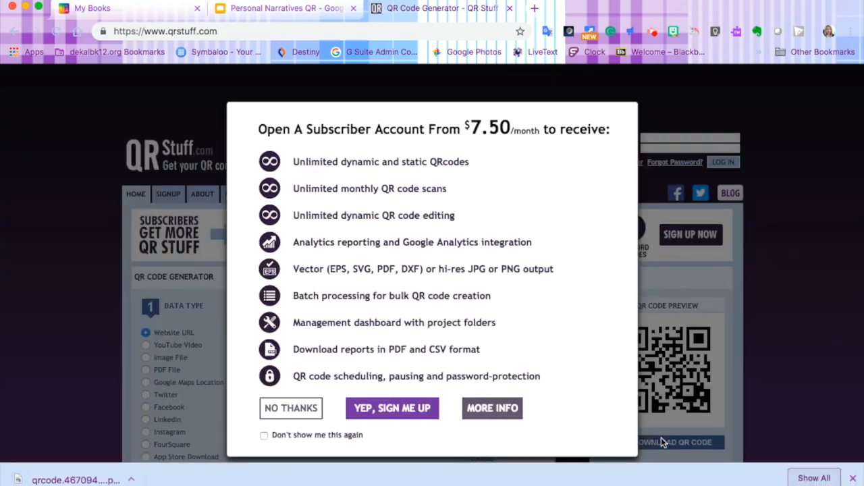
pyautogui.click(265, 435)
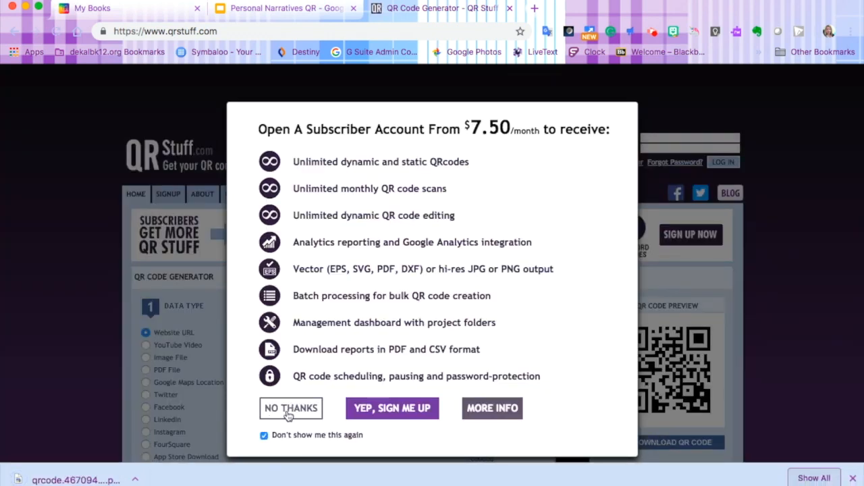
pyautogui.click(290, 408)
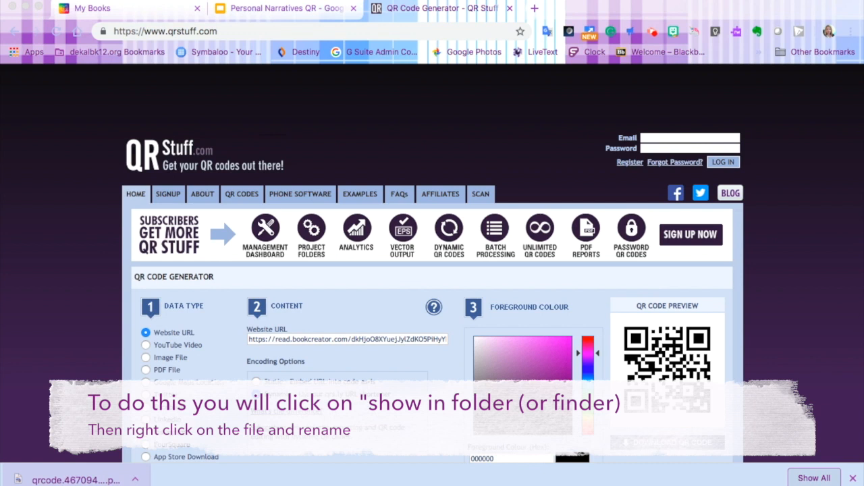
pyautogui.moveTo(717, 309)
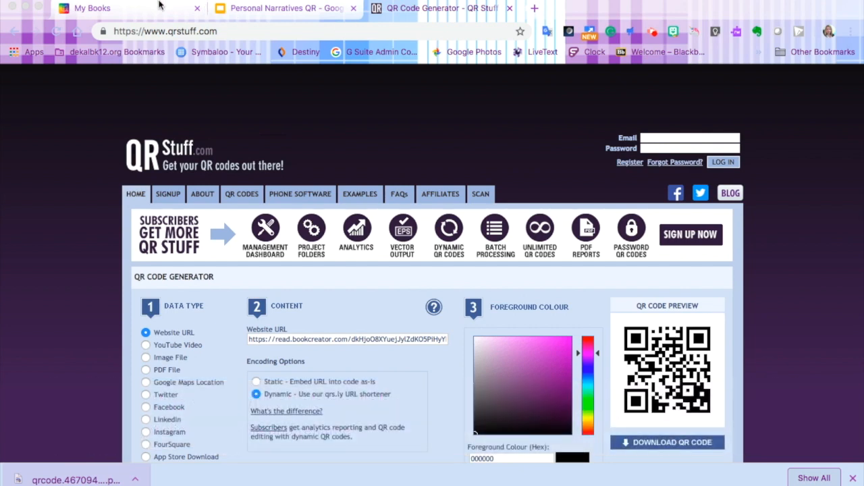
pyautogui.click(283, 8)
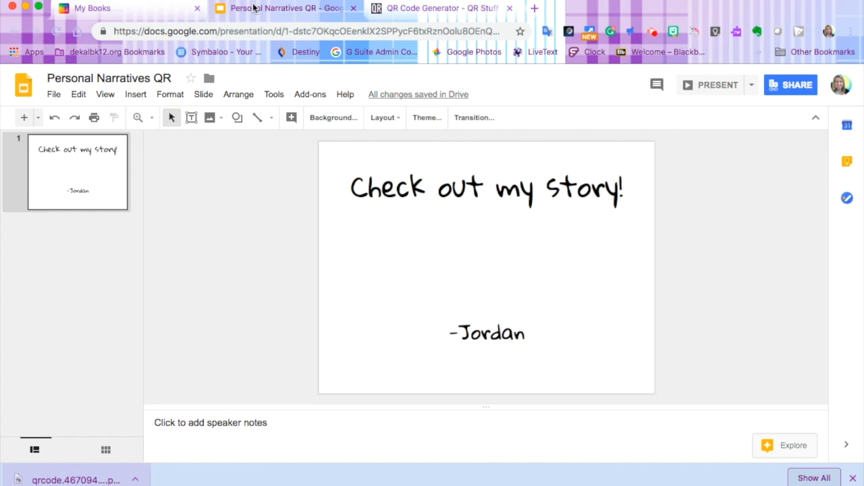
pyautogui.moveTo(130, 304)
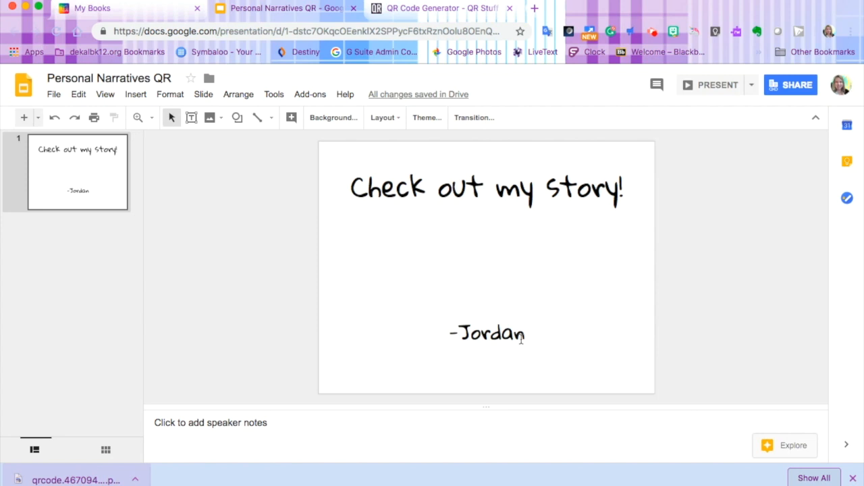
pyautogui.moveTo(73, 475)
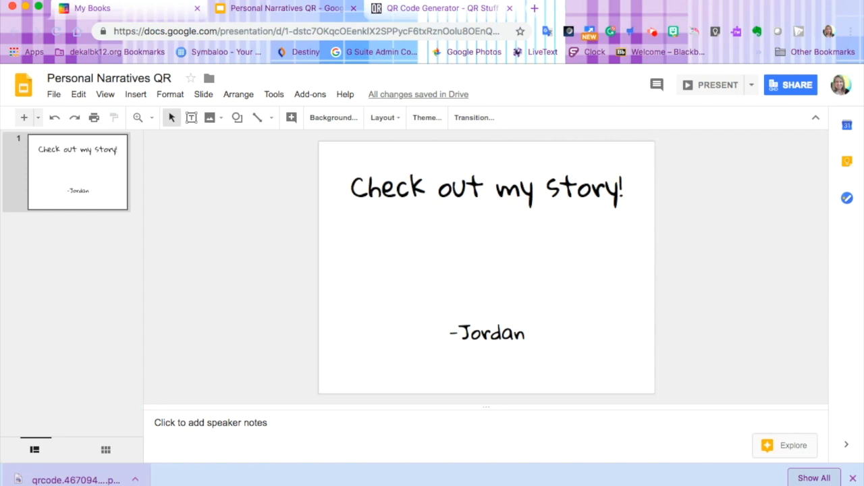
pyautogui.moveTo(135, 95)
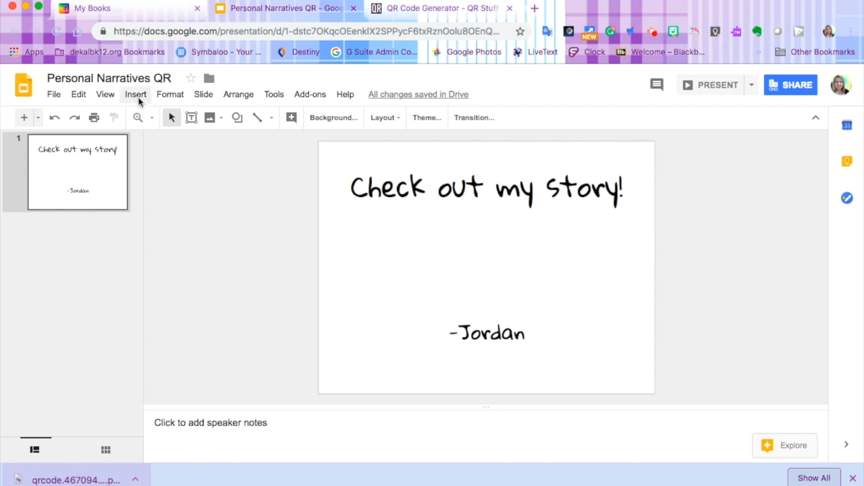
# Insert the downloaded QR code and centre it between 'Check out my story!' and '-Jordan'
pyautogui.click(135, 95)
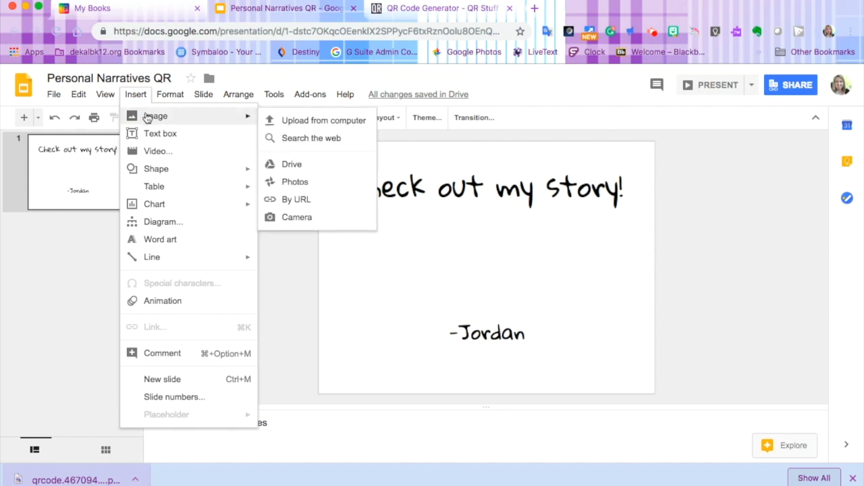
pyautogui.moveTo(311, 129)
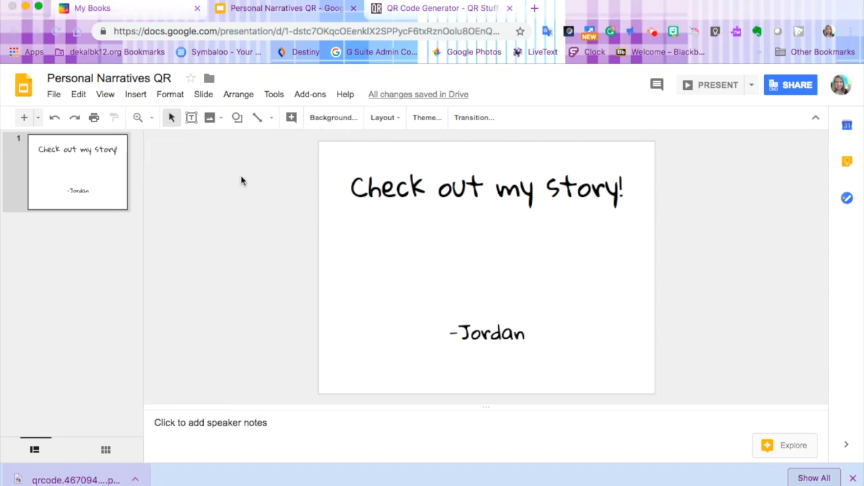
pyautogui.moveTo(431, 200)
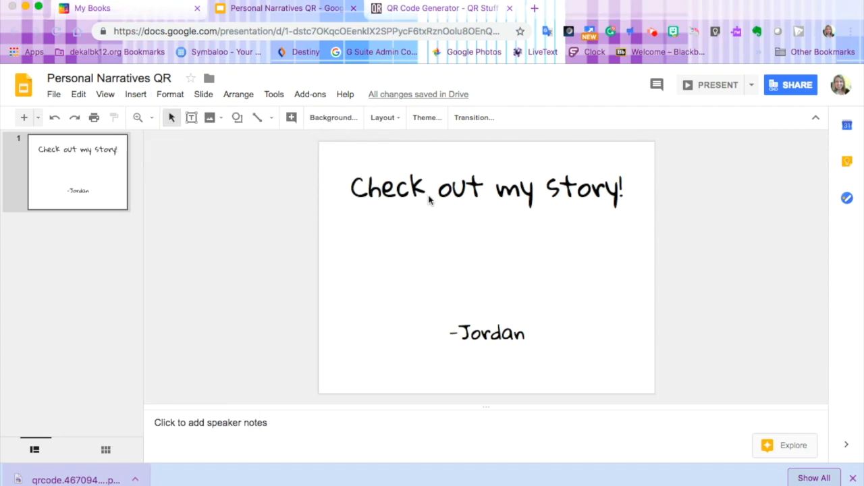
pyautogui.moveTo(414, 224)
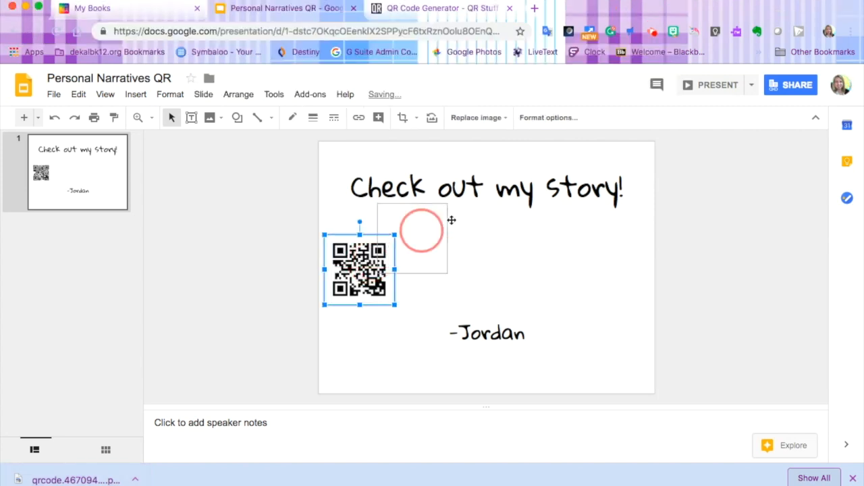
pyautogui.moveTo(413, 232); pyautogui.dragTo(493, 254)
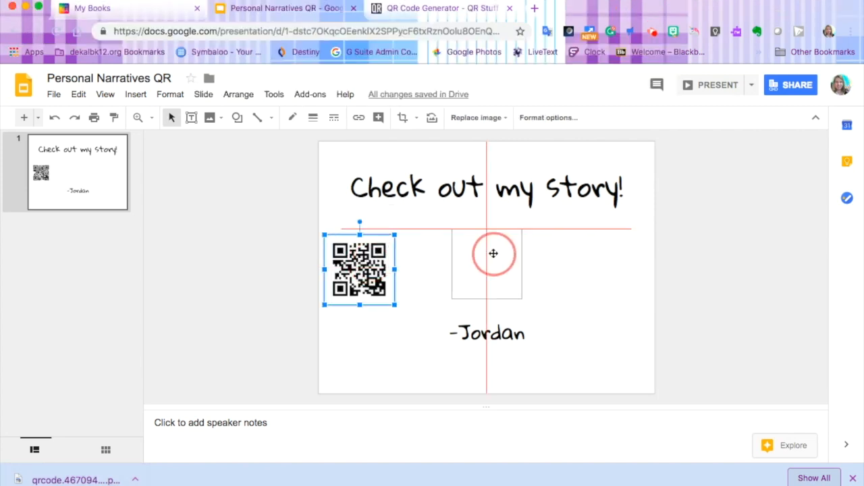
pyautogui.moveTo(359, 267); pyautogui.dragTo(486, 263)
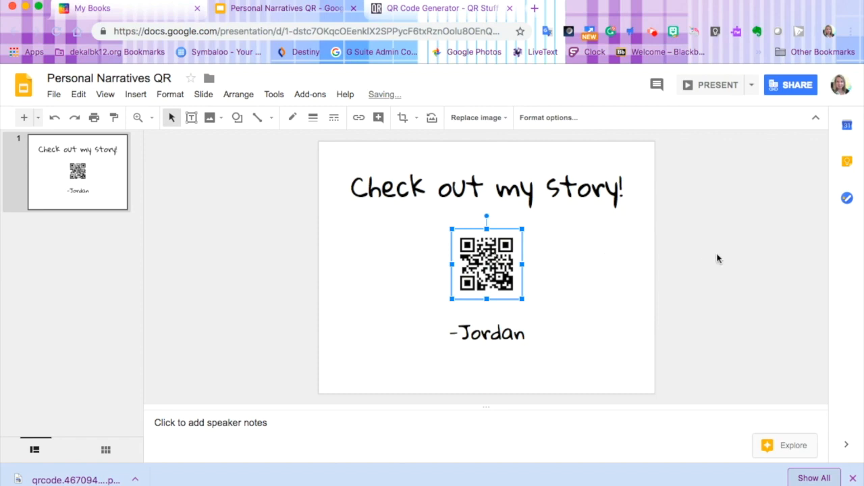